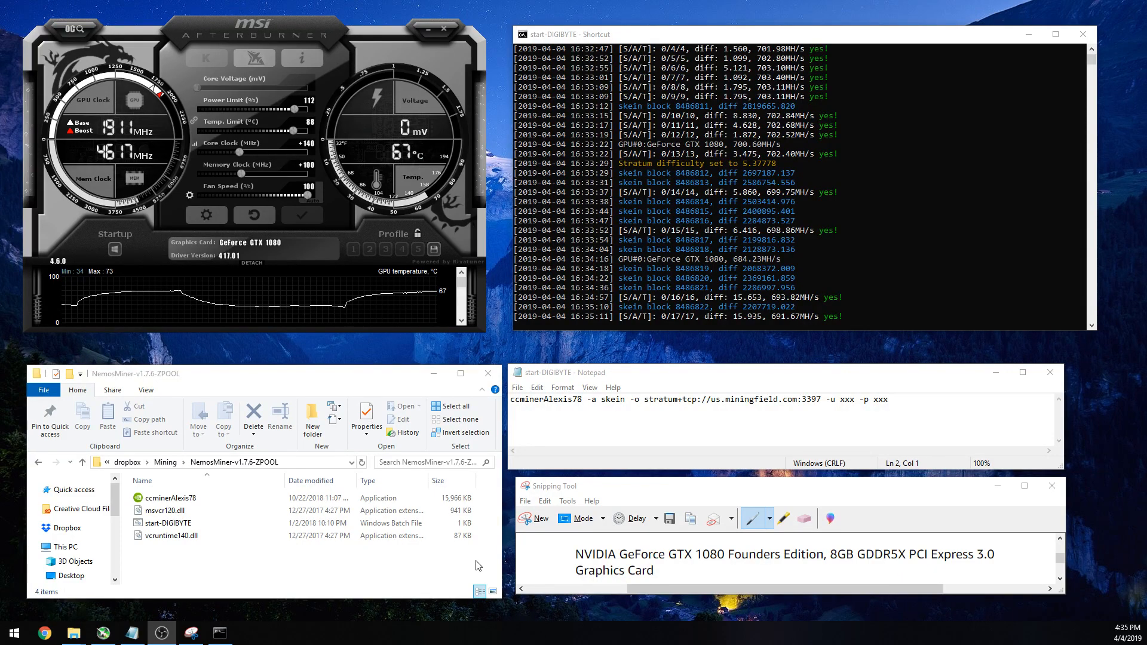
Step: Select the ccminerAlexis78 application in the NemosMiner-v1.7.6-ZPOOL folder window
left_click(172, 498)
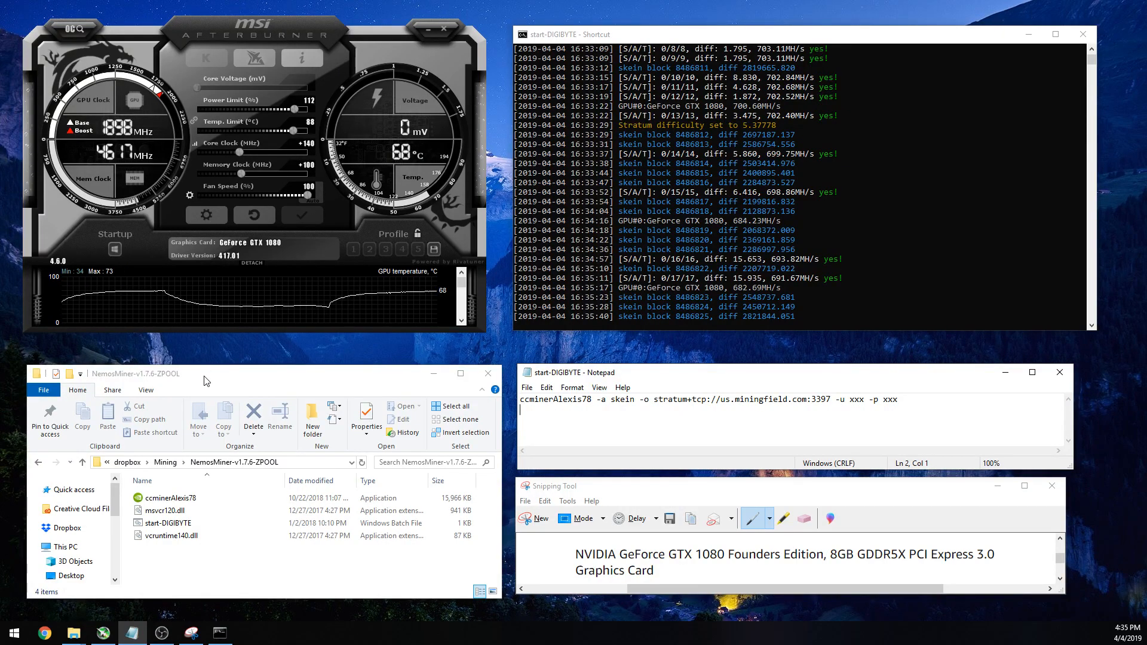
left_click(189, 509)
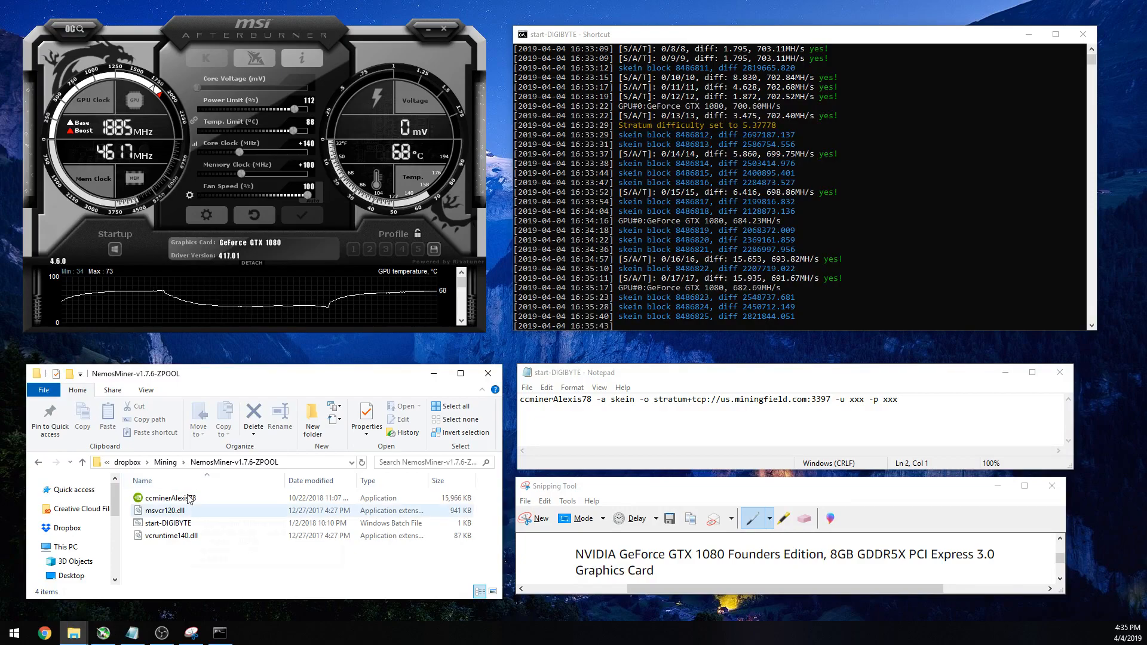
left_click(173, 498)
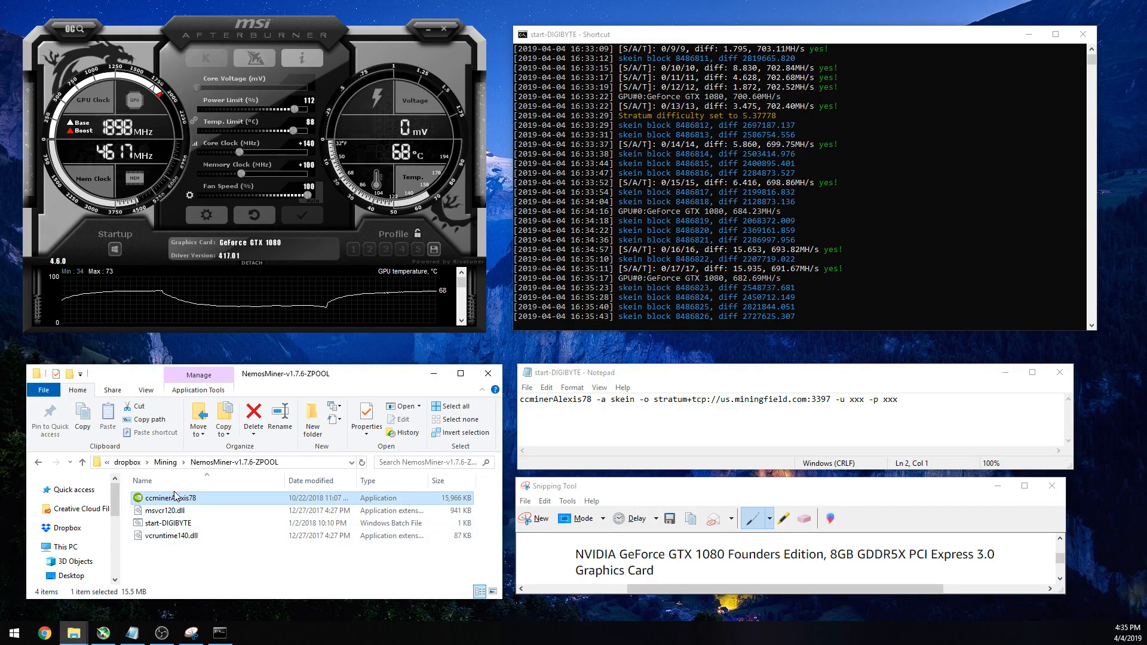
left_click(171, 535)
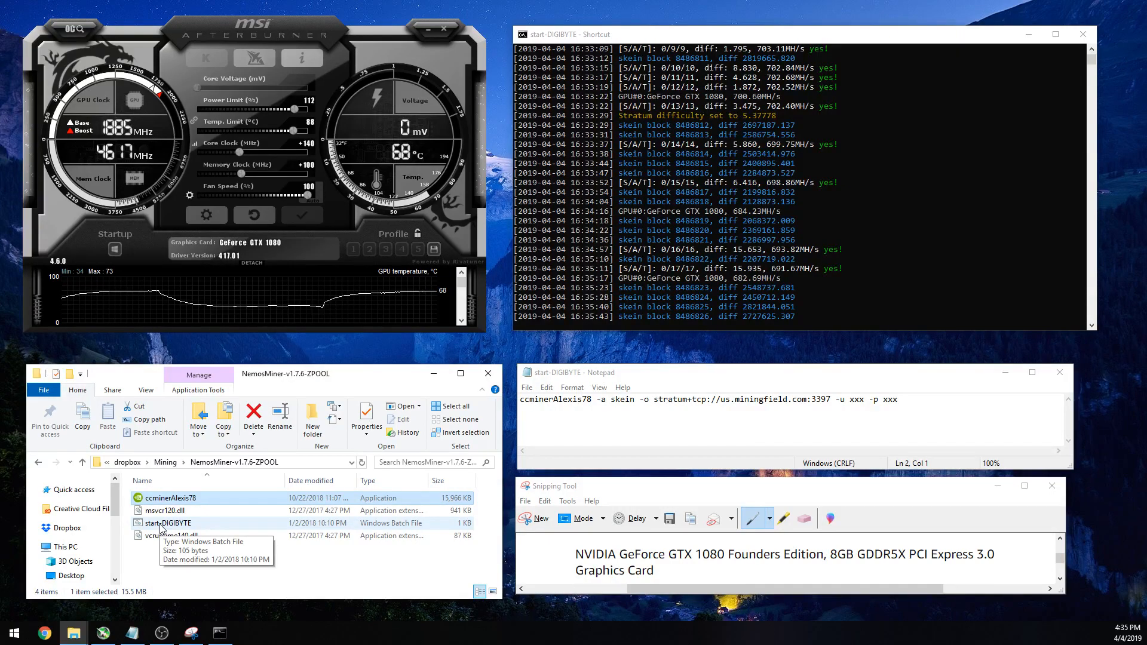
right_click(166, 522)
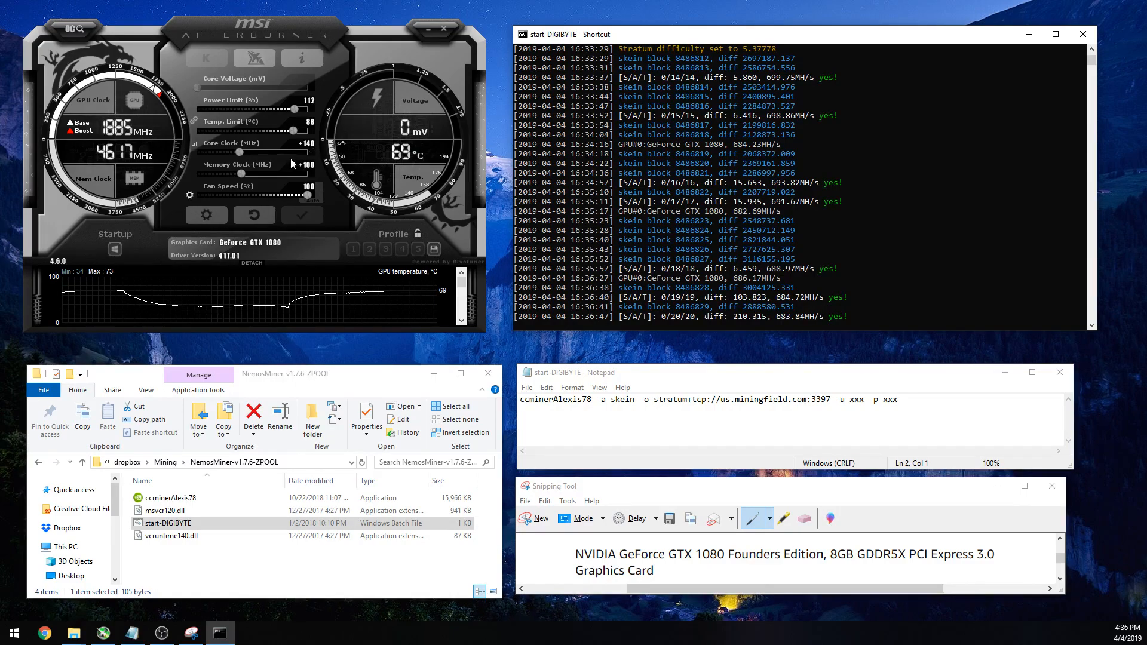
mouse_move(313, 191)
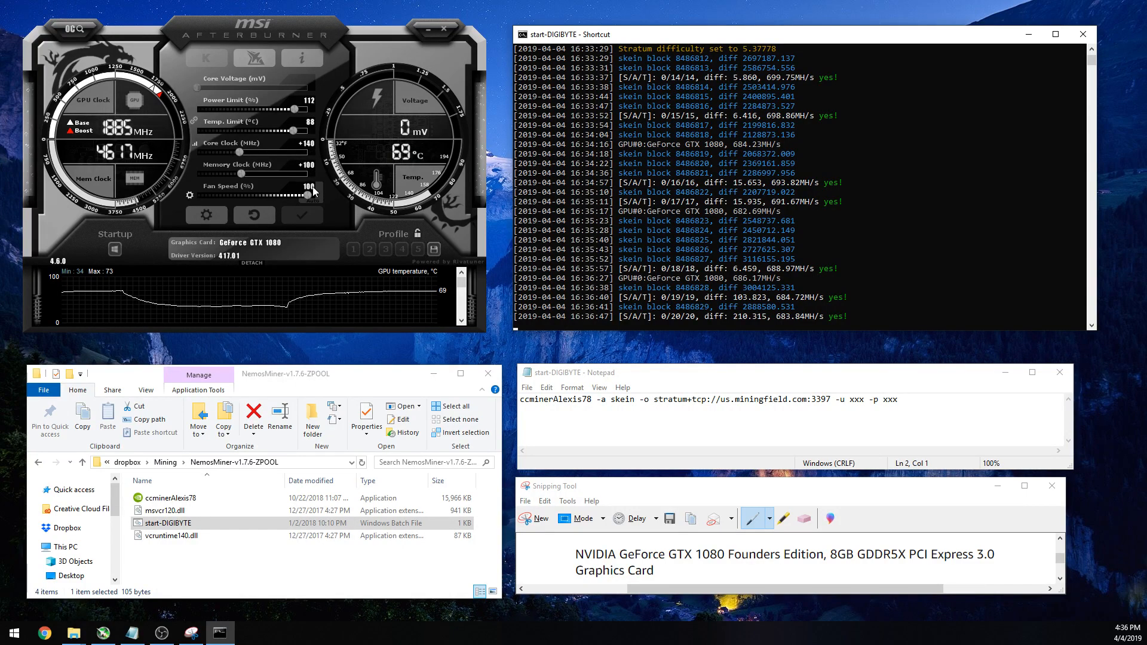